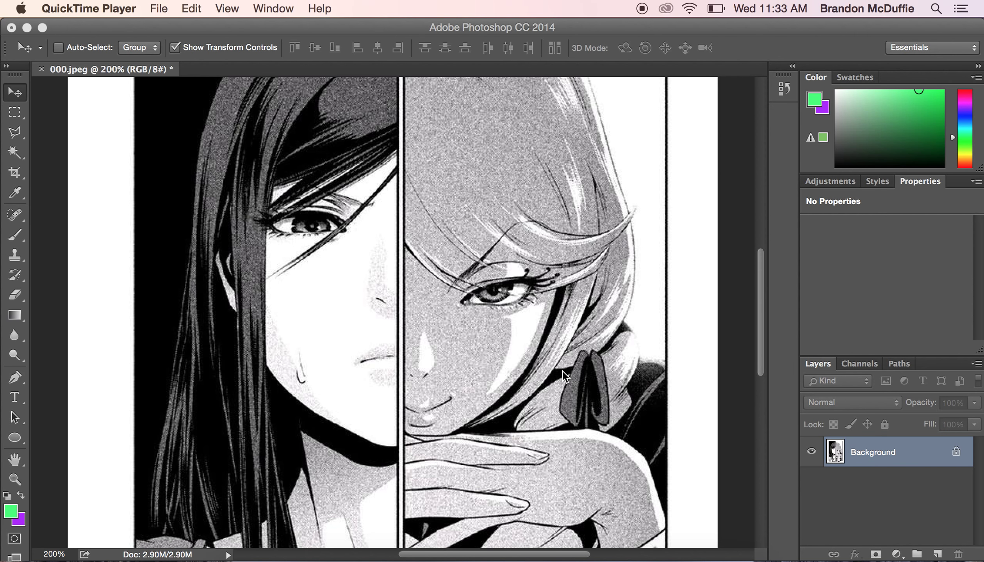
mouse_move(136, 497)
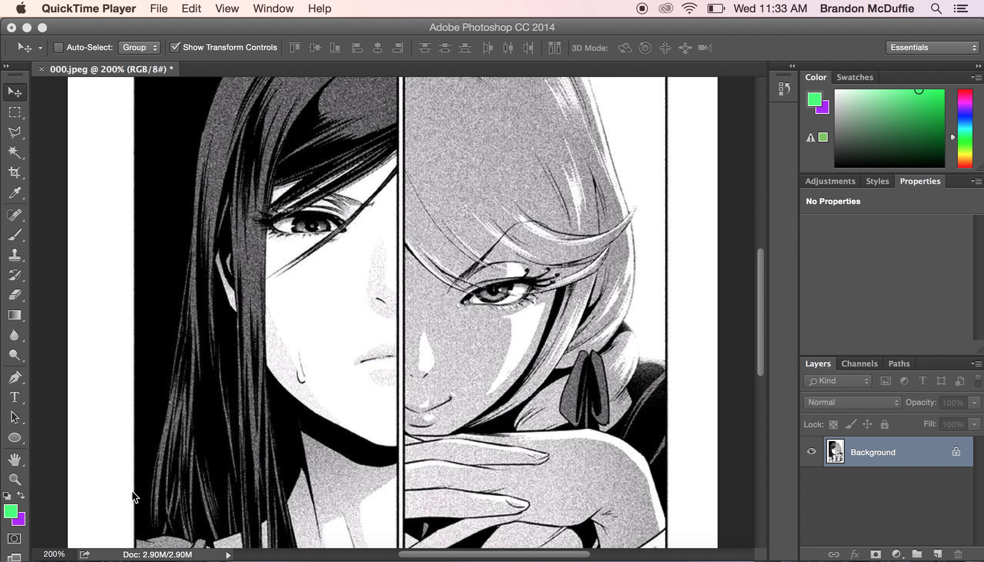
mouse_move(293, 390)
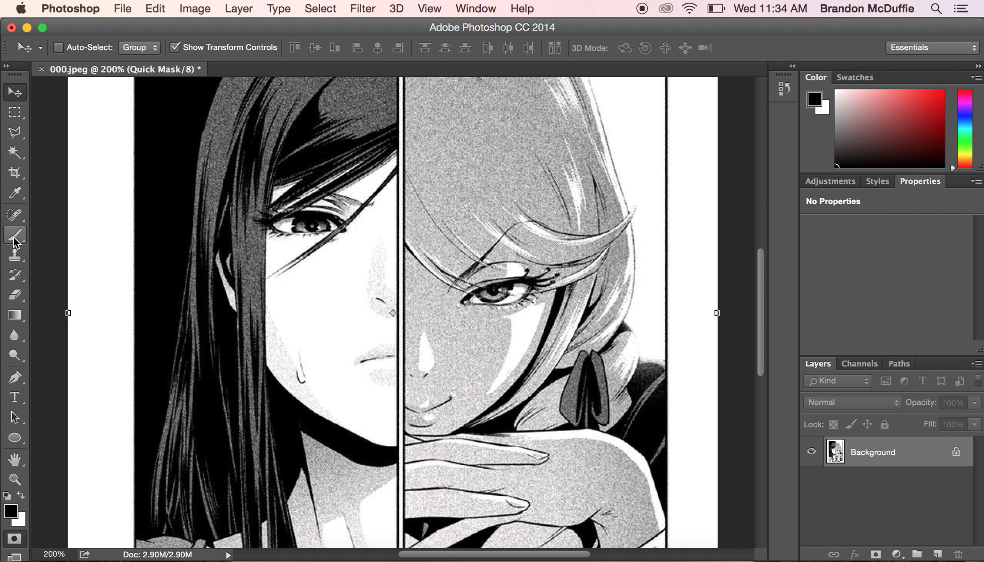
Brush the quick mask over the right character's iris and erase the overspill at its edges.
click(14, 235)
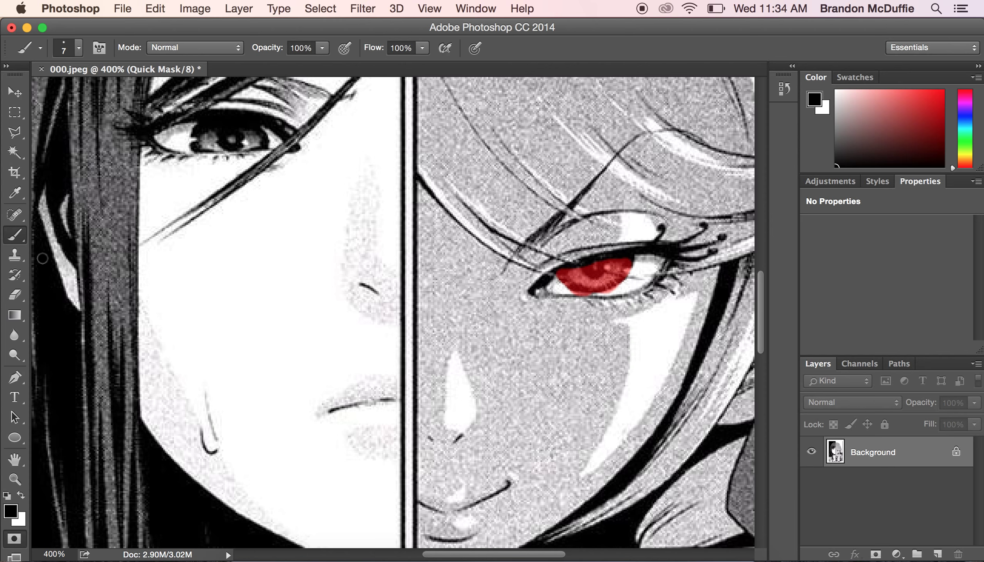
click(14, 295)
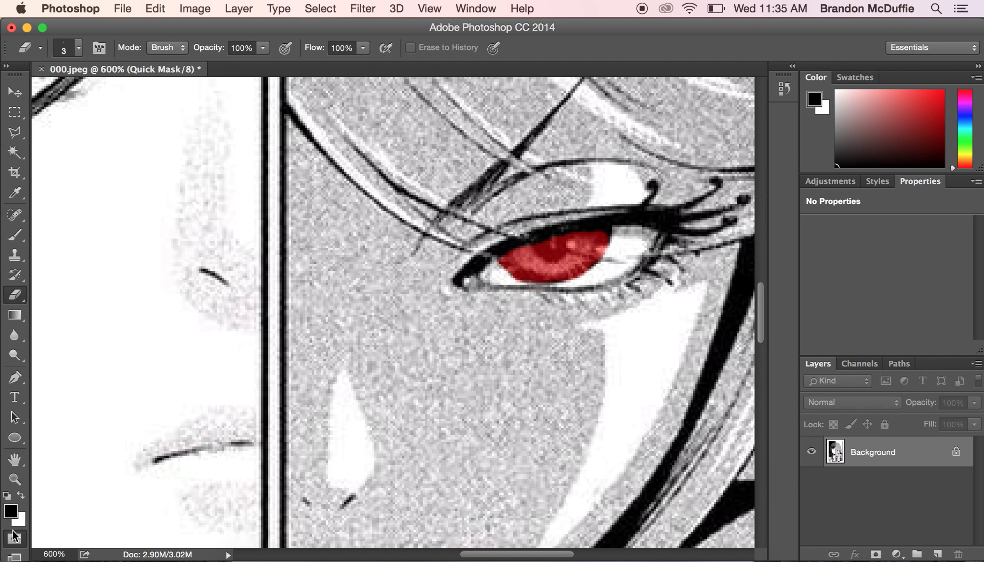
mouse_move(15, 541)
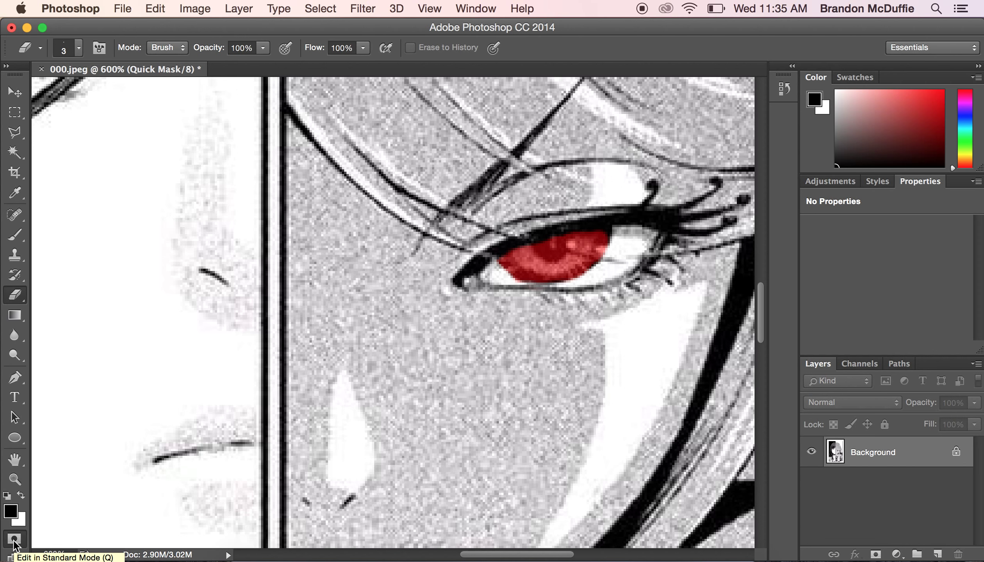
Leave Quick Mask mode and invert the selection so only the iris is selected.
click(14, 538)
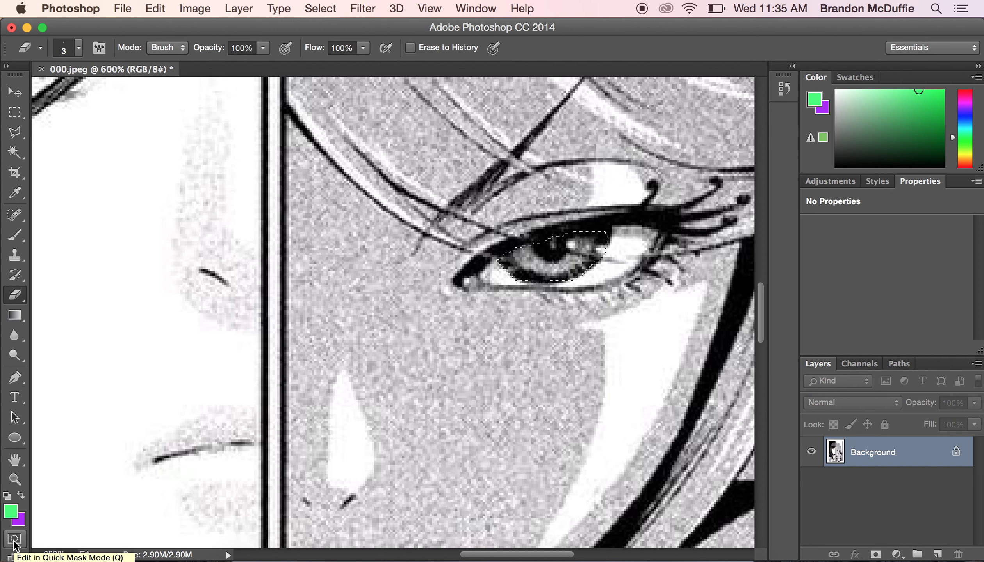
click(429, 8)
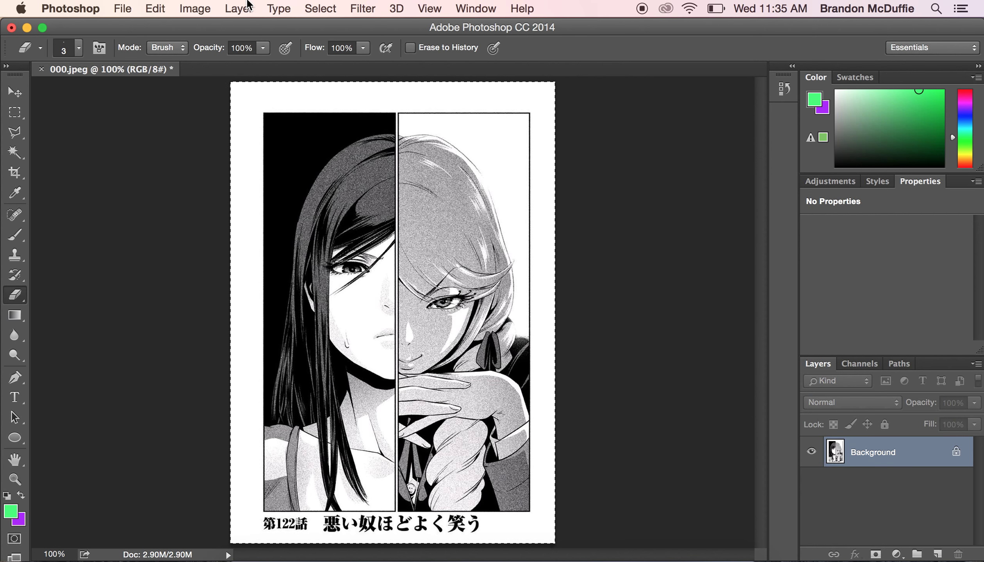
click(320, 8)
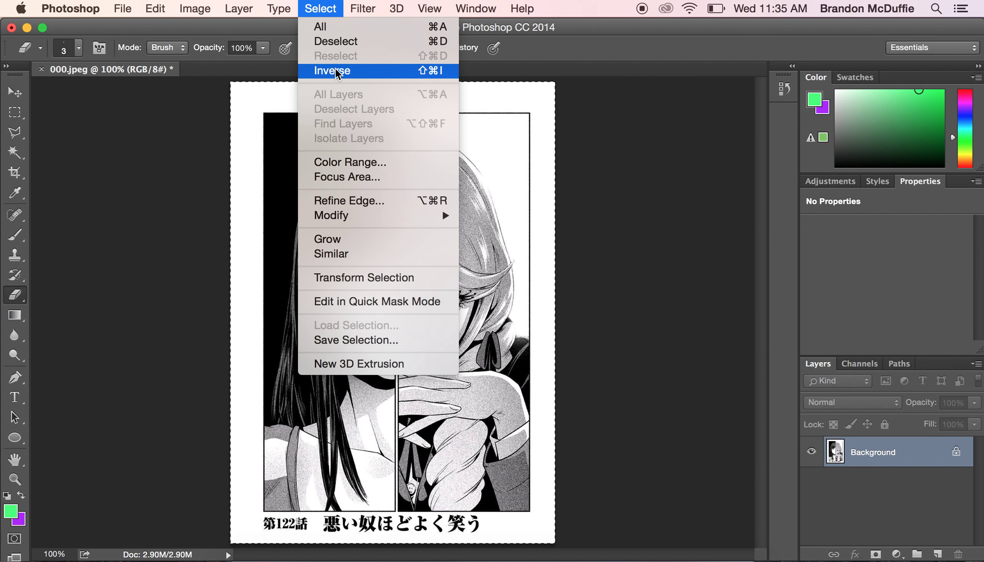
click(331, 71)
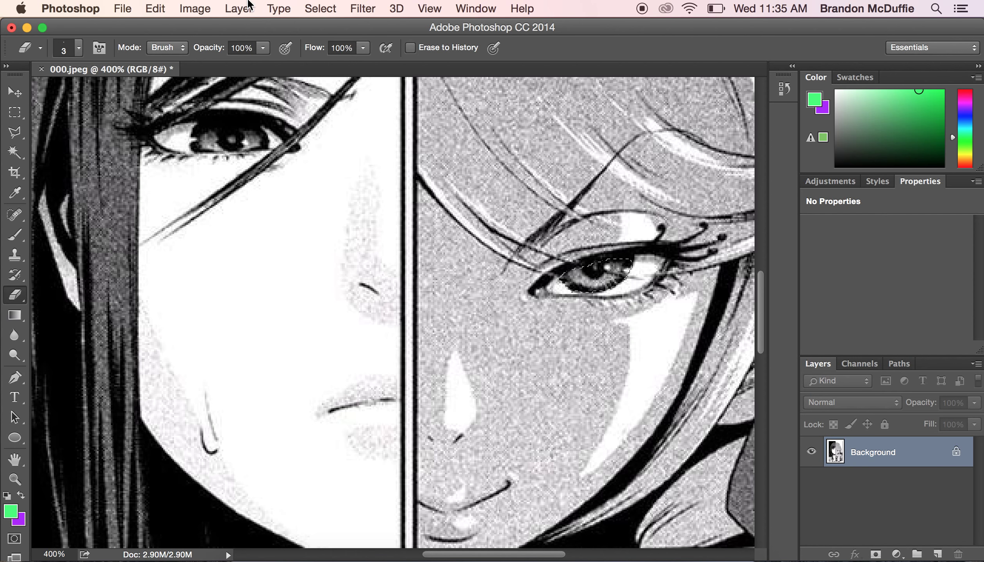
Create a Color Balance adjustment layer masked to the iris selection.
click(238, 7)
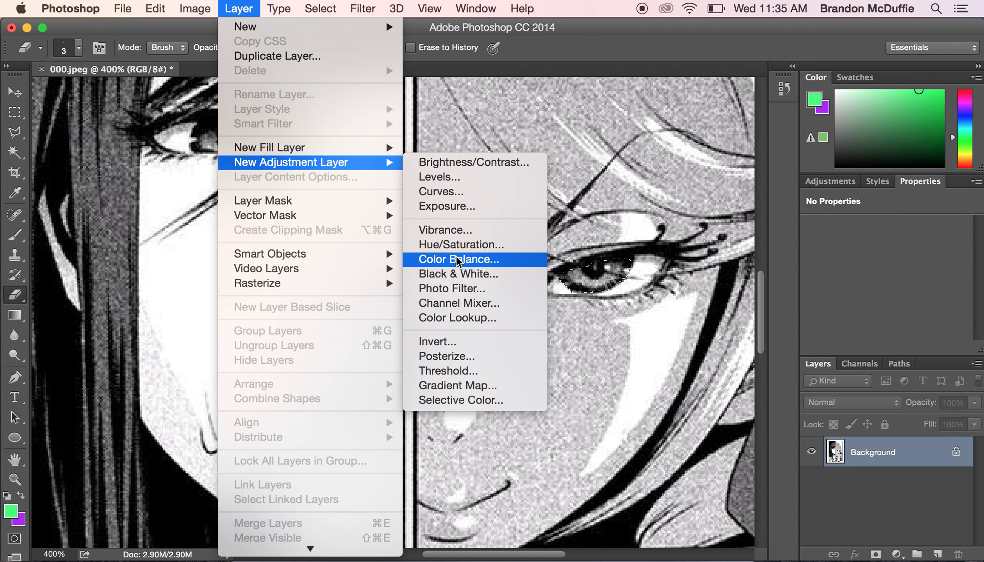
mouse_move(891, 552)
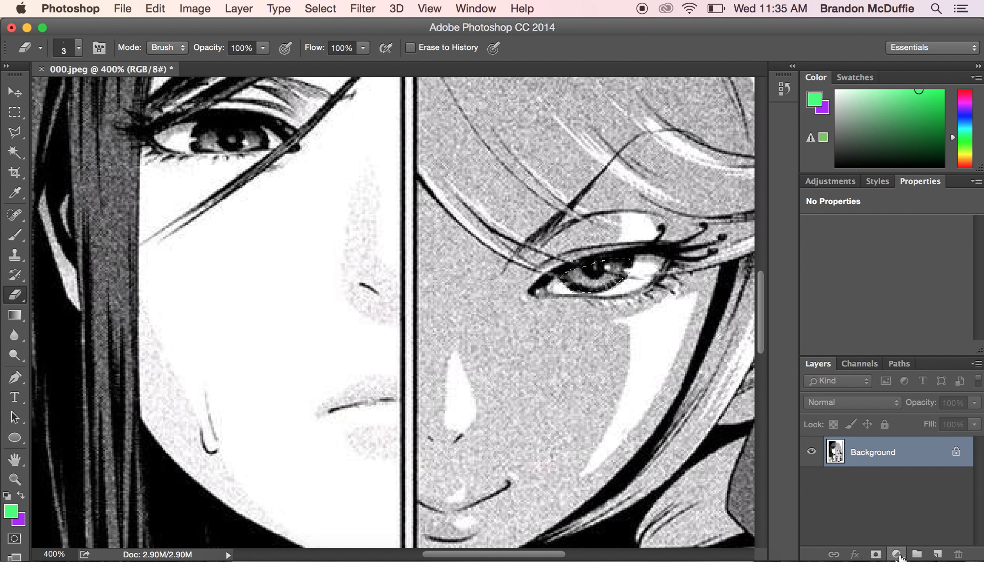
click(896, 554)
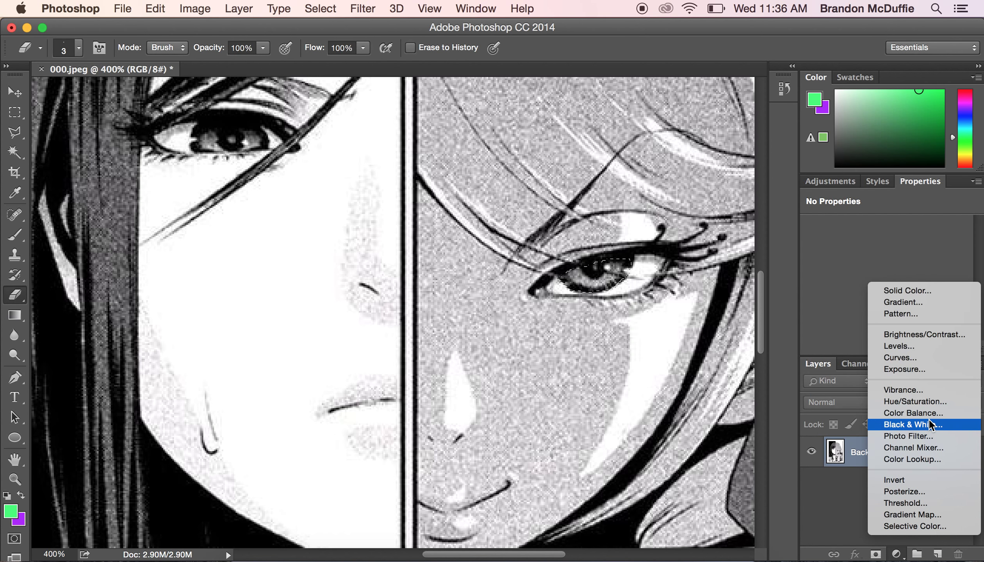
mouse_move(912, 413)
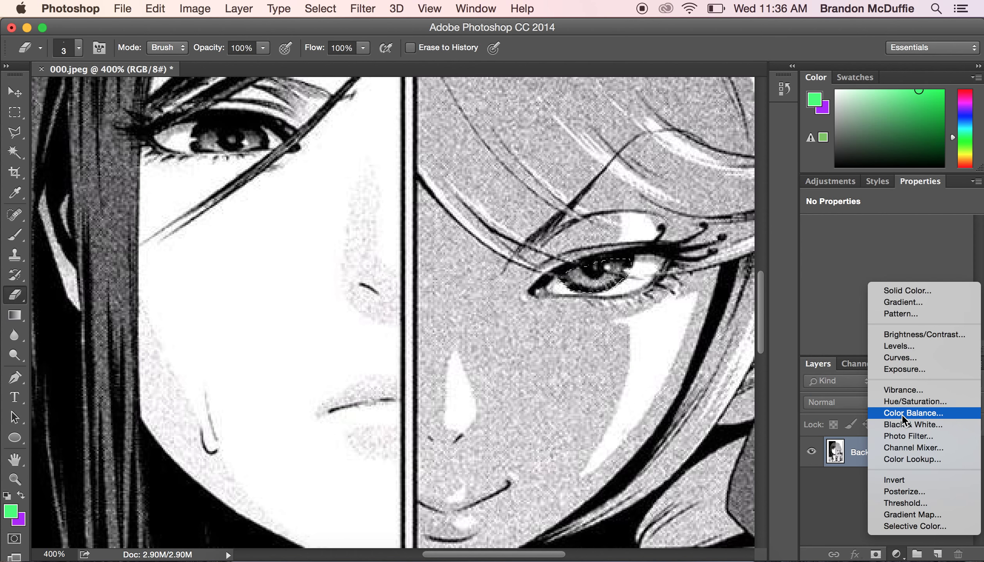
click(912, 413)
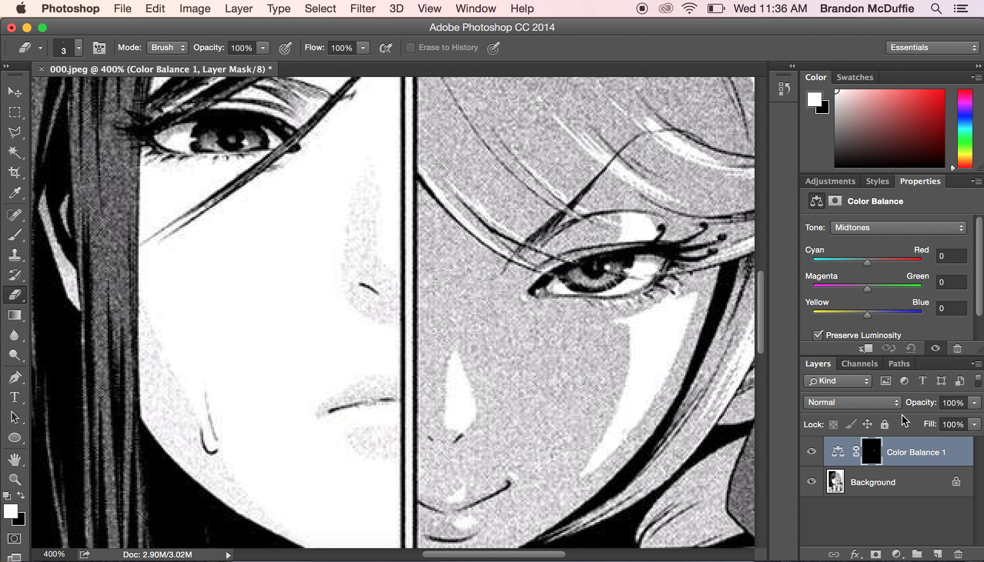
mouse_move(953, 241)
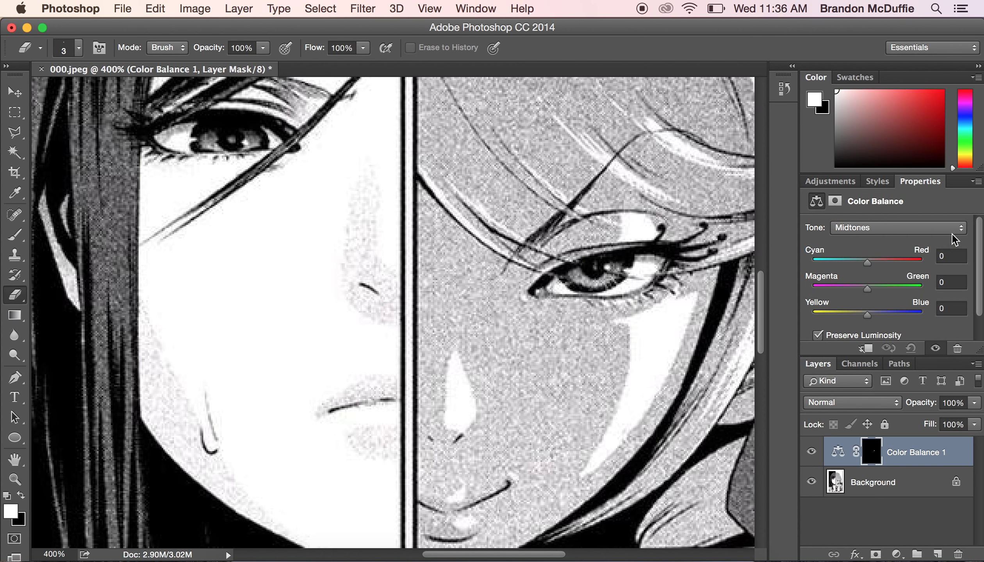
mouse_move(886, 271)
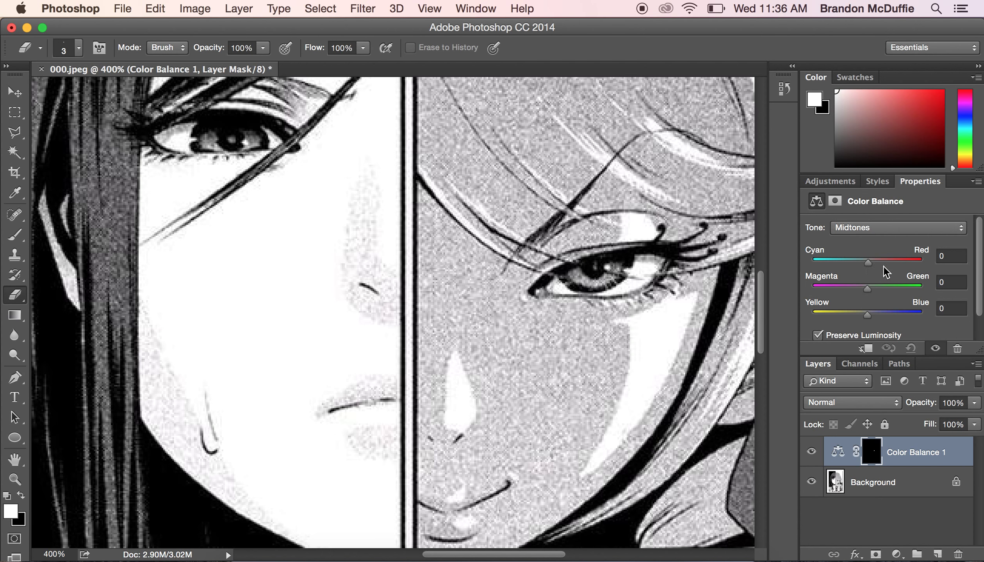
Shift midtones to Red +100 / Magenta -65 and highlights to Red +56 / Magenta -40, tinting the iris pink-red.
drag(869, 262, 934, 262)
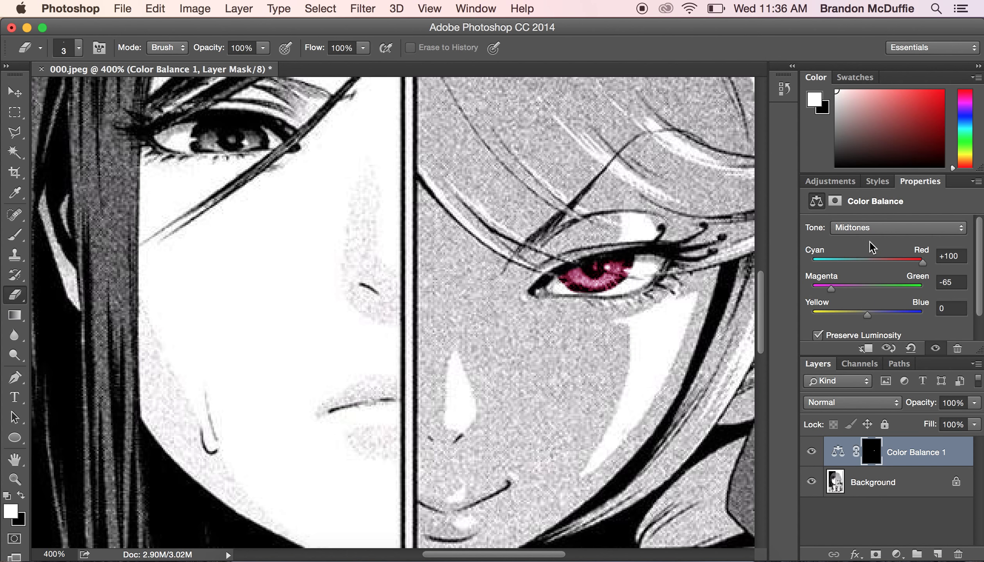
click(897, 227)
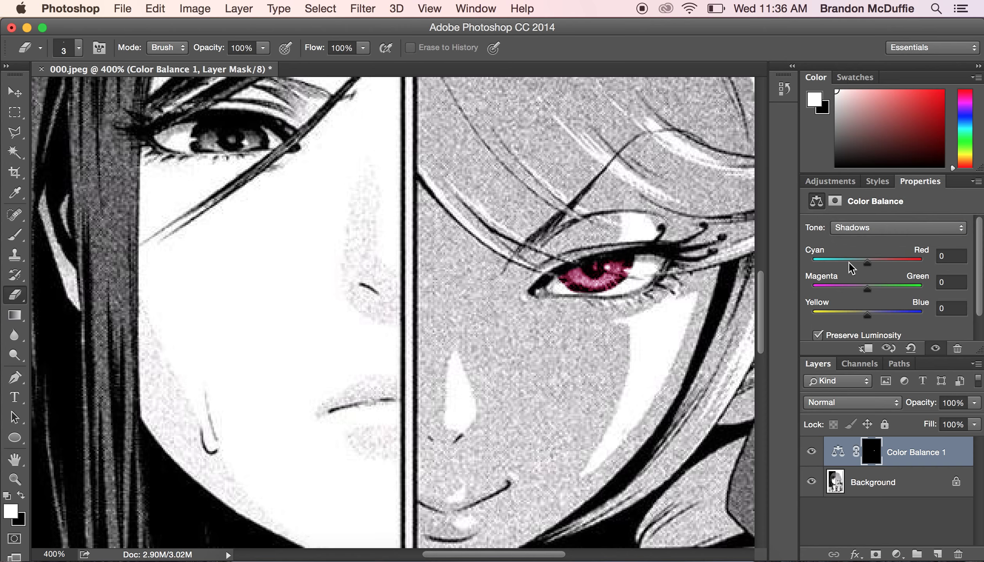
drag(869, 287, 909, 287)
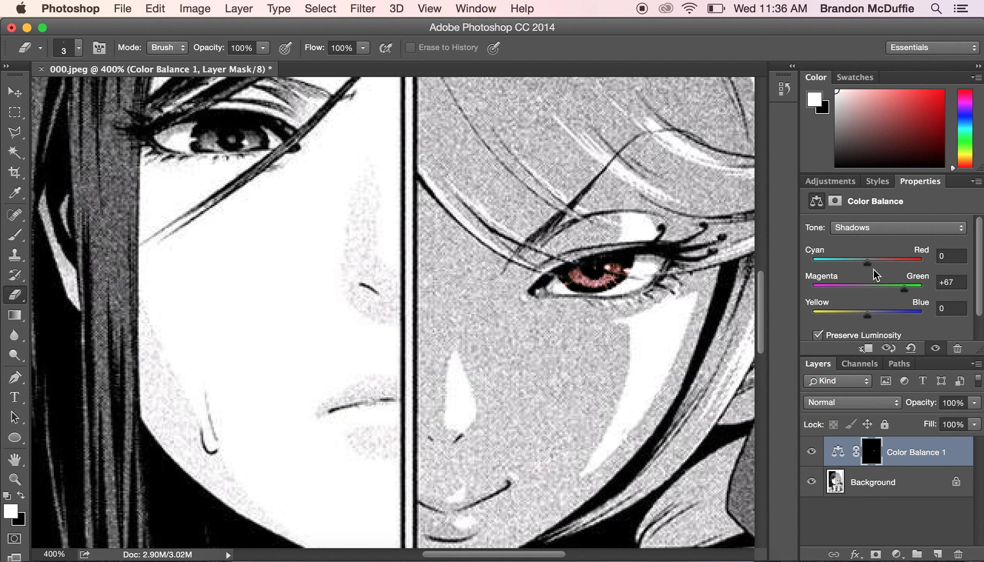
drag(904, 285, 863, 285)
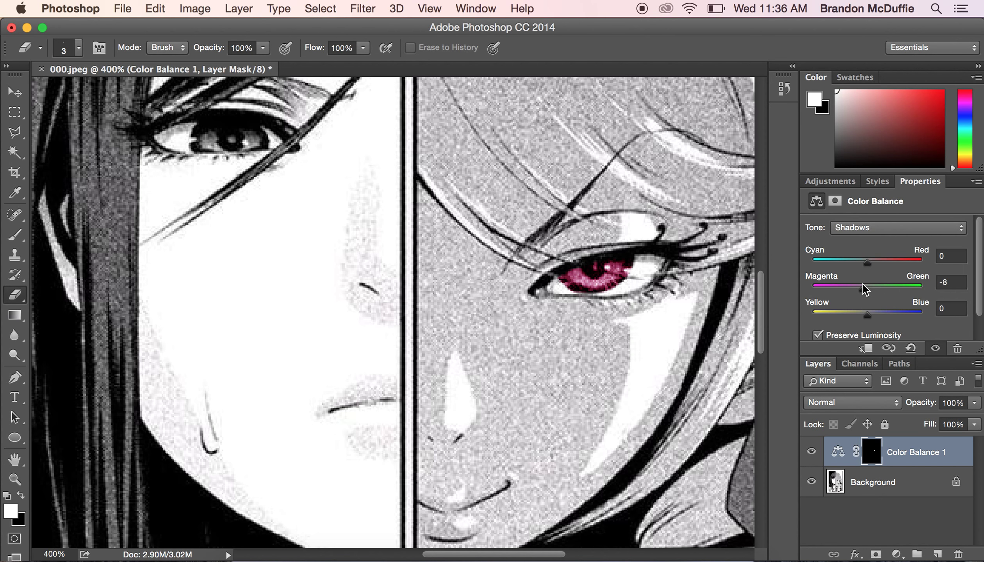
click(897, 228)
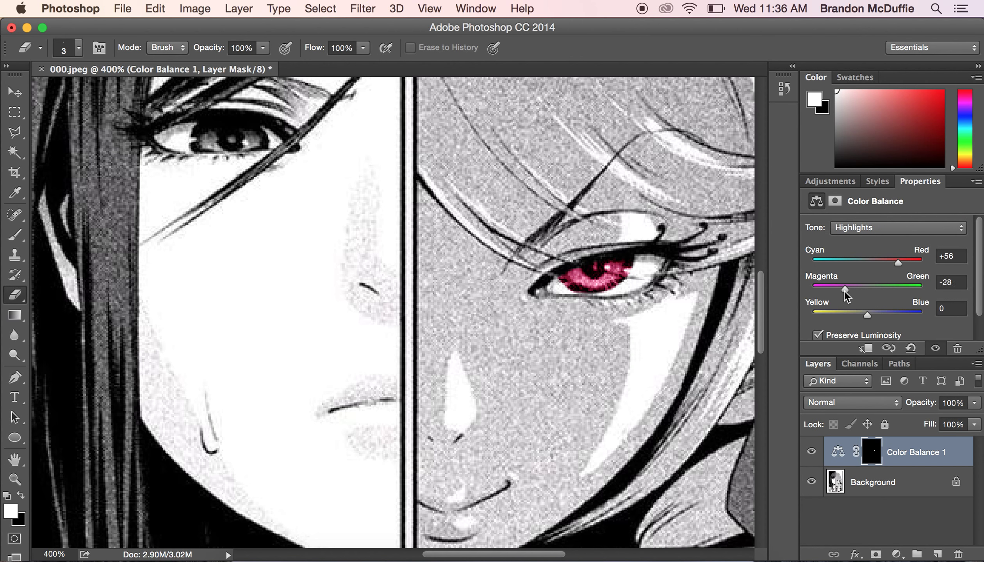
drag(844, 287, 860, 286)
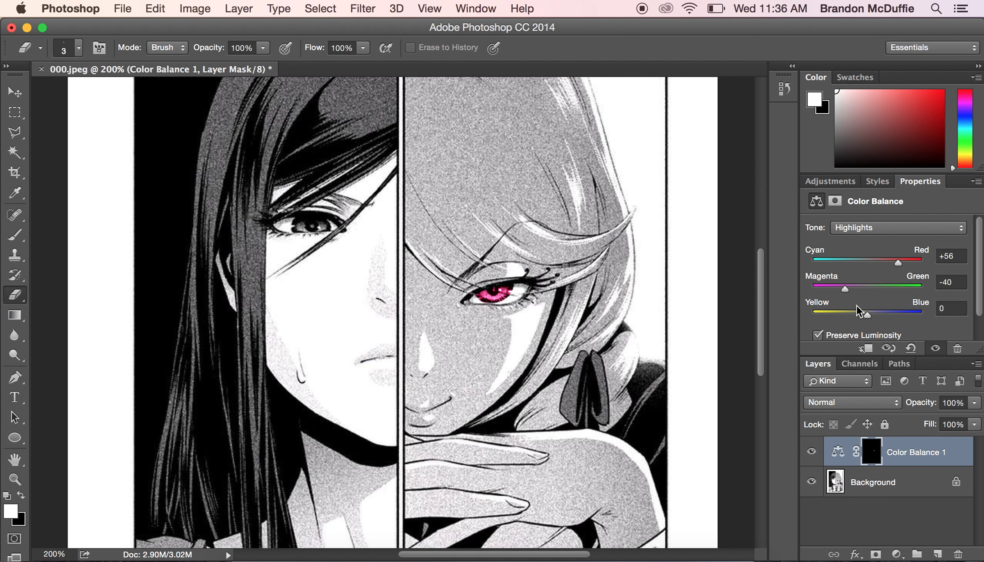
mouse_move(849, 197)
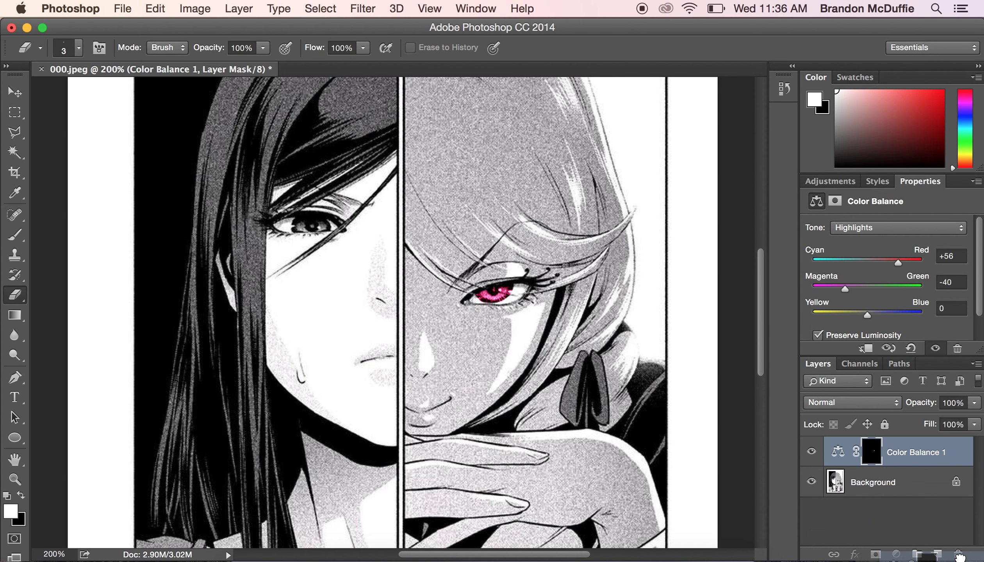
click(896, 227)
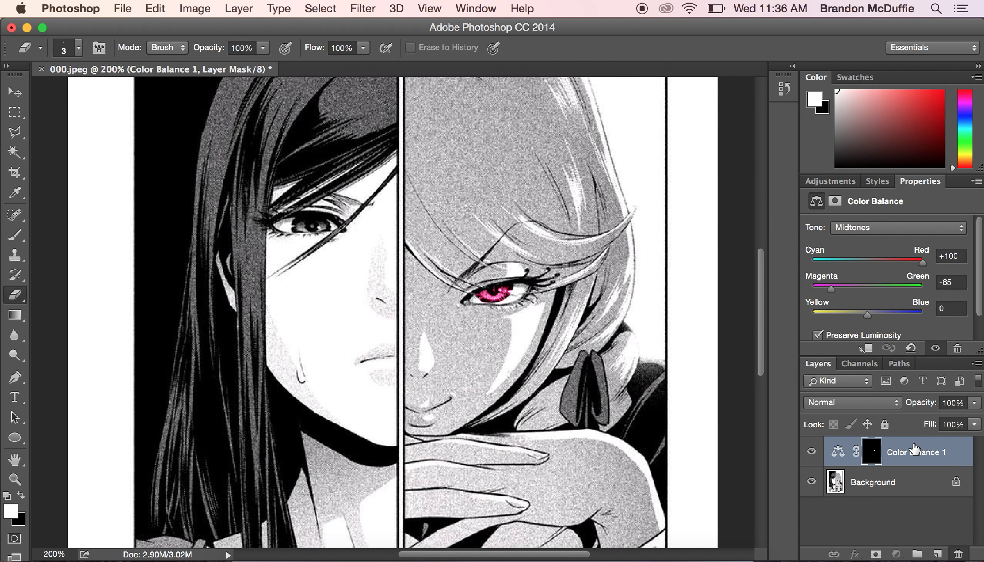
mouse_move(916, 449)
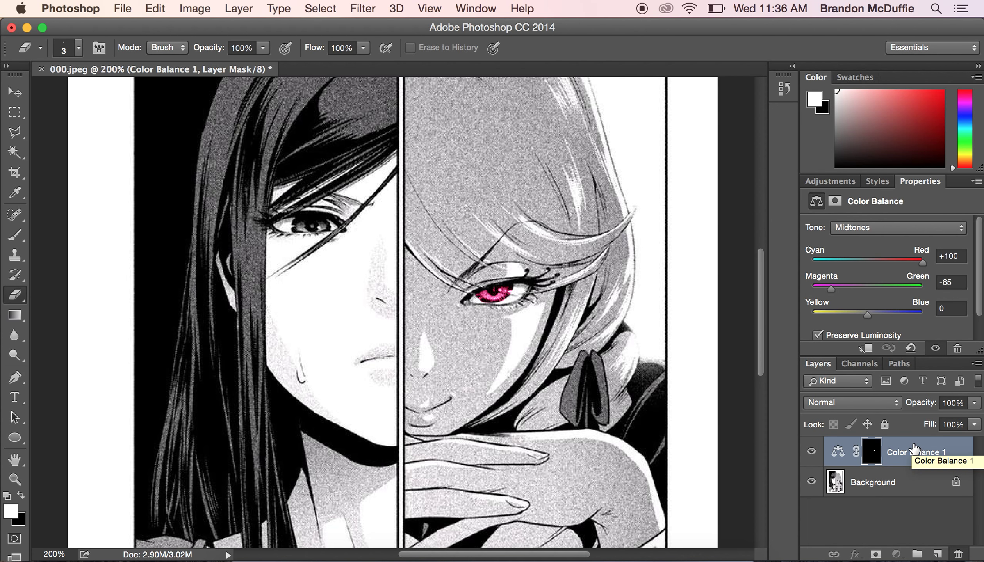